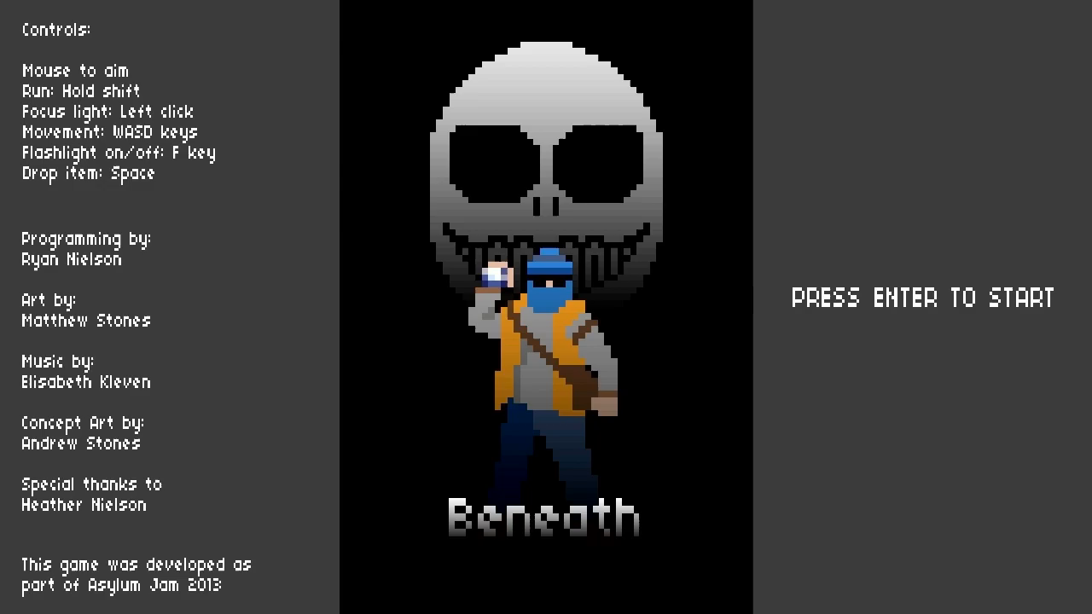
Start Beneath from the title screen to reach the ten-battery objective briefing
key("enter")
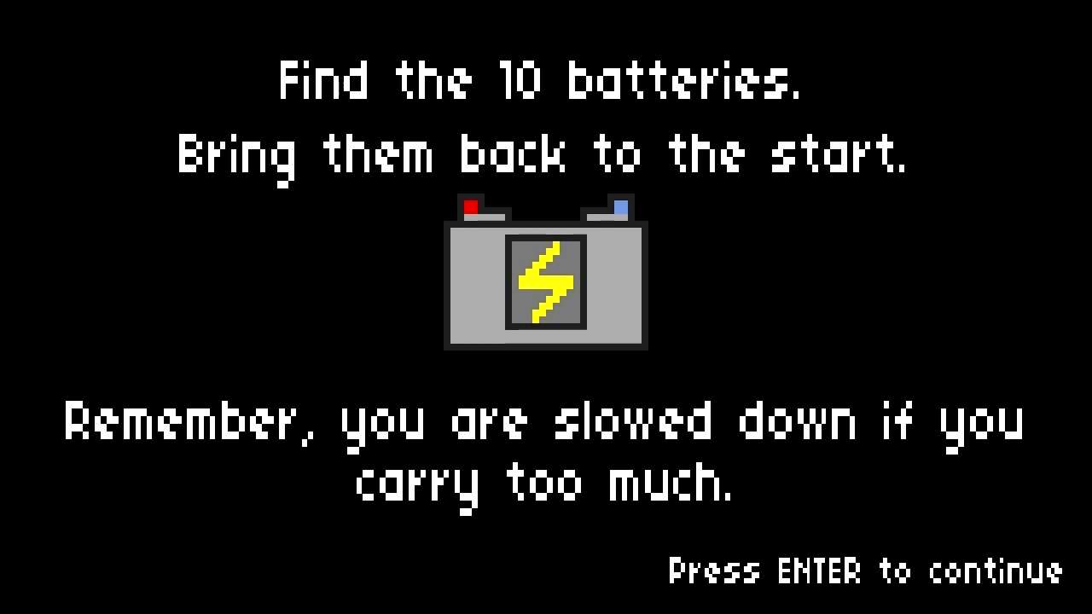
key("enter")
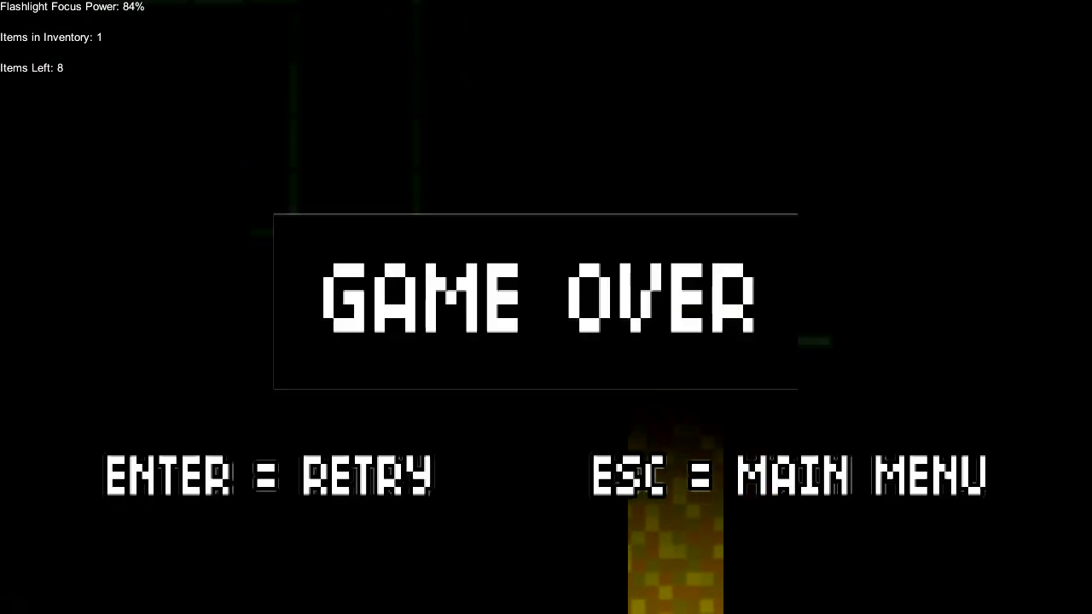
Retry twice from GAME OVER, returning to the lit starting corridor with nine items left
key("enter")
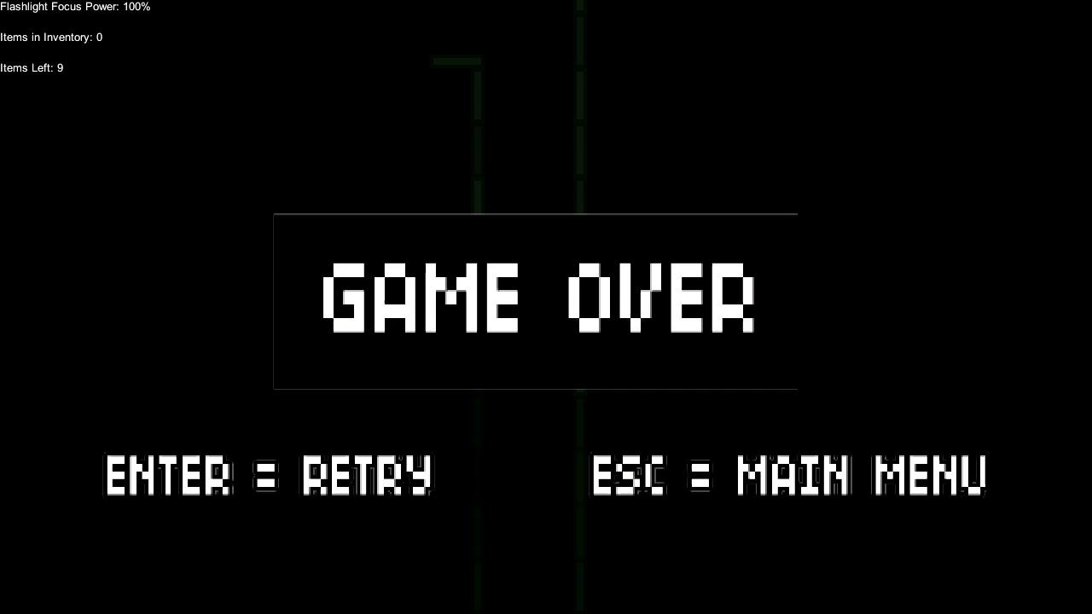
key("enter")
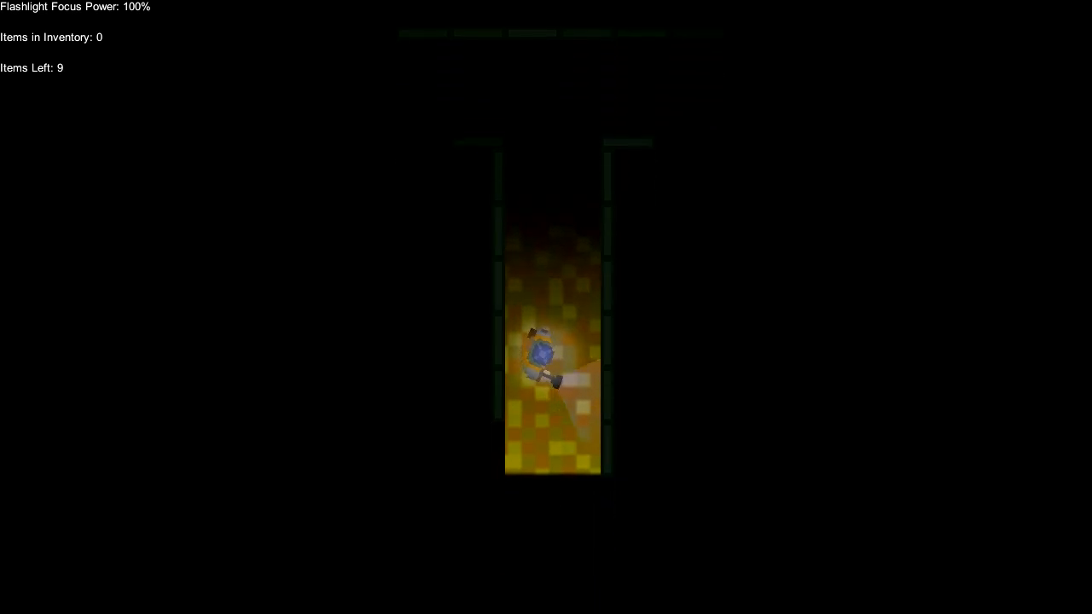